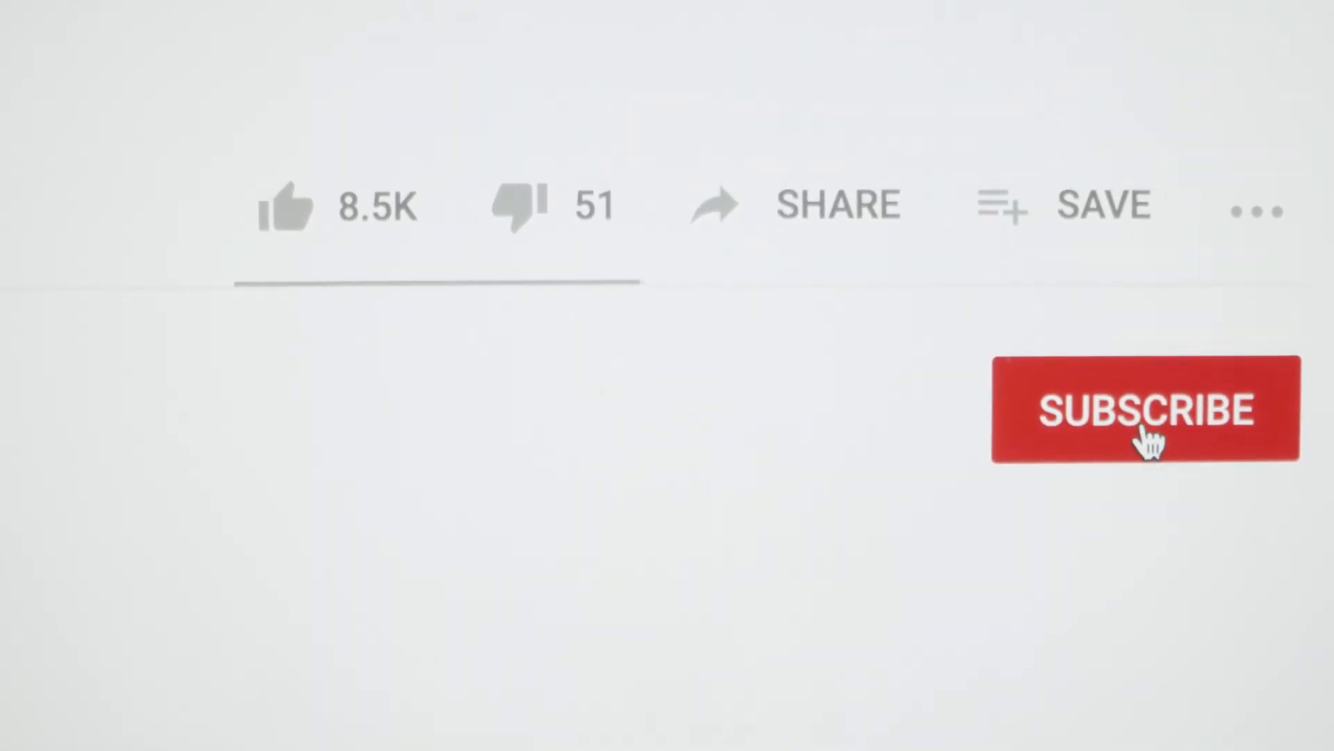
# Enter the query "covid-19" in the Twitter search box without submitting it
pyautogui.click(1145, 410)
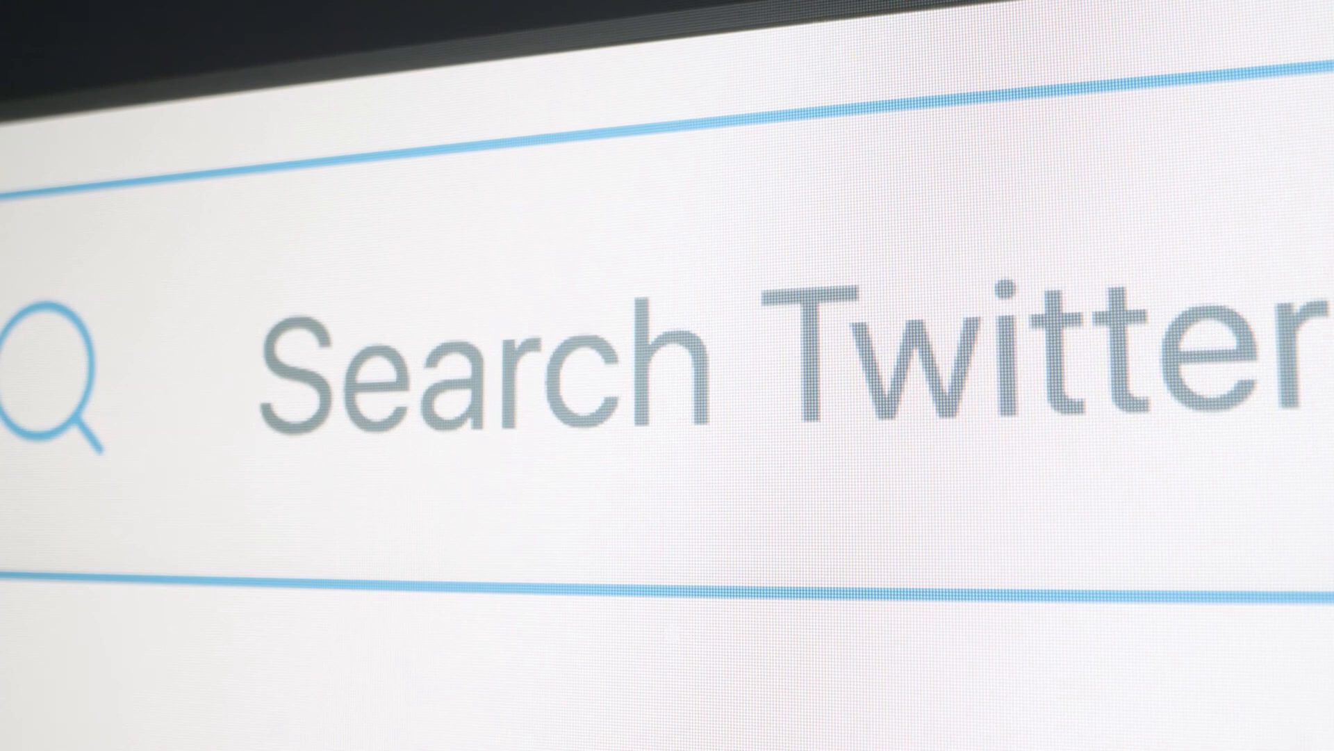
pyautogui.write('covid-1')
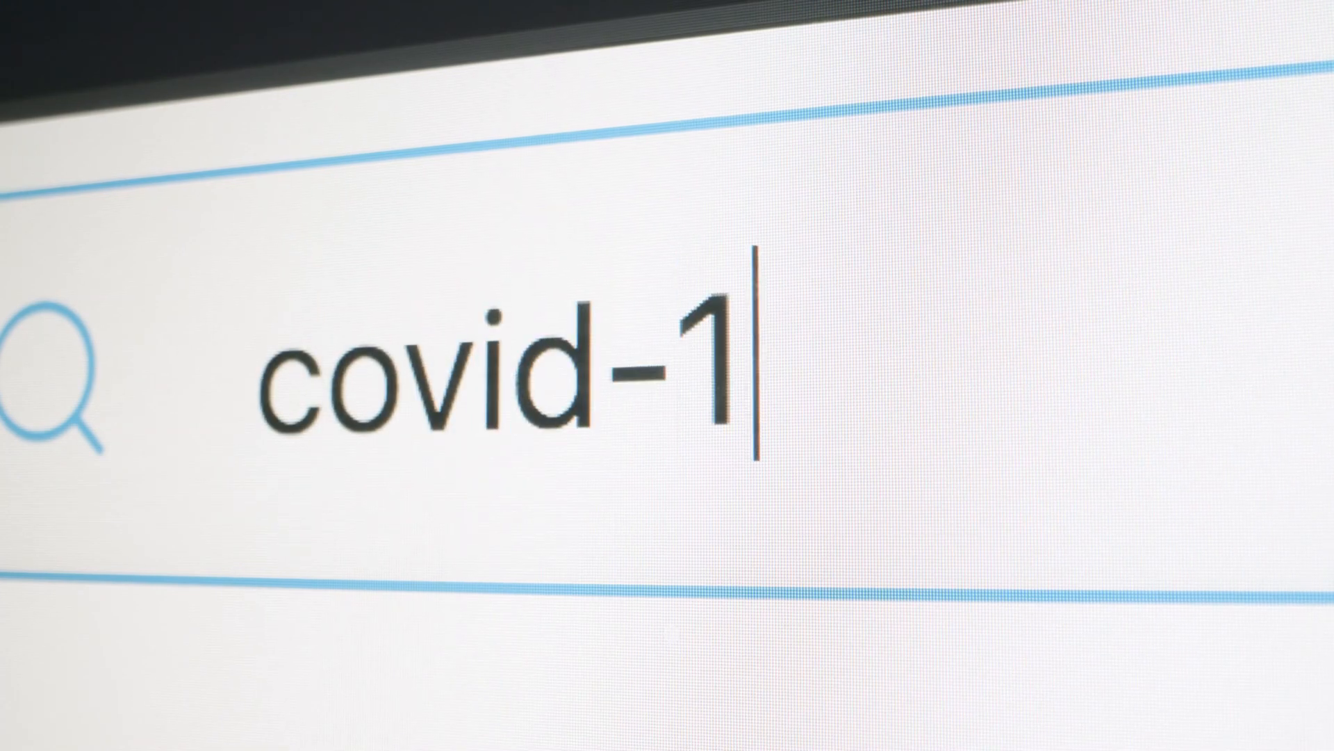
pyautogui.write('9')
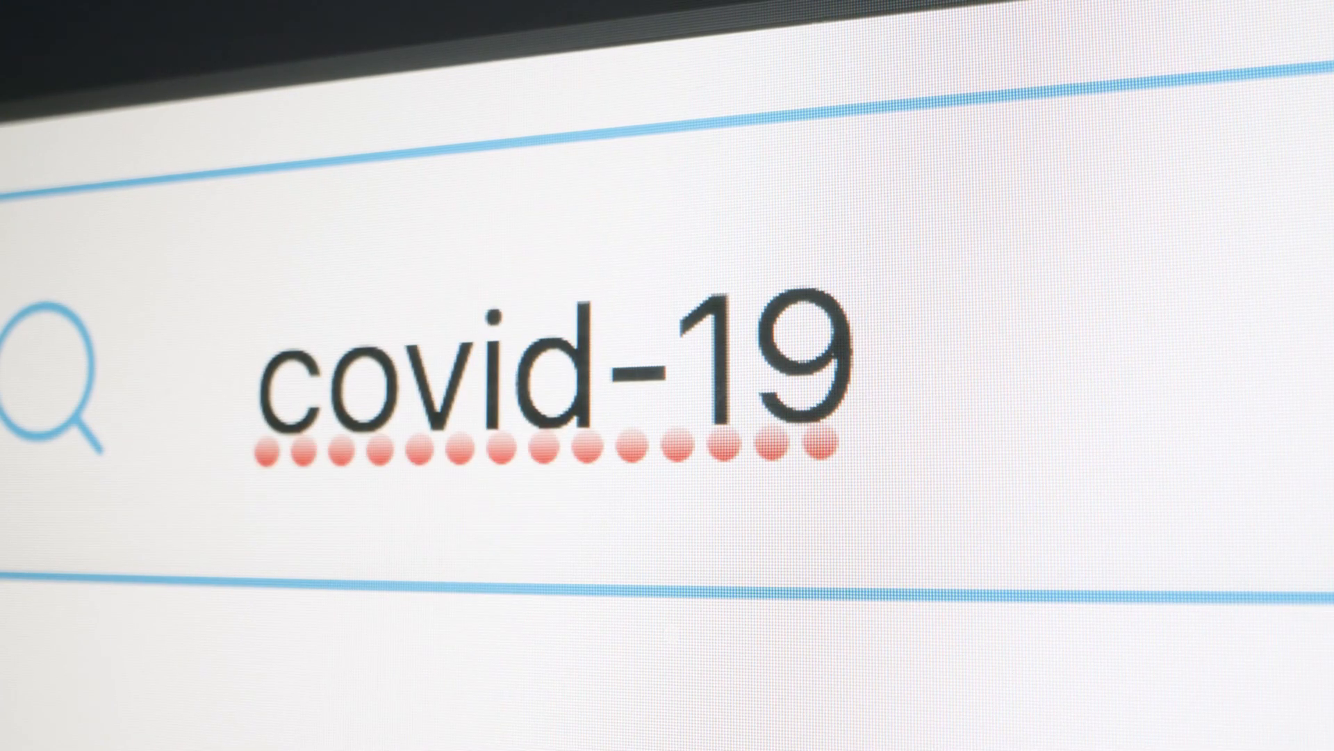